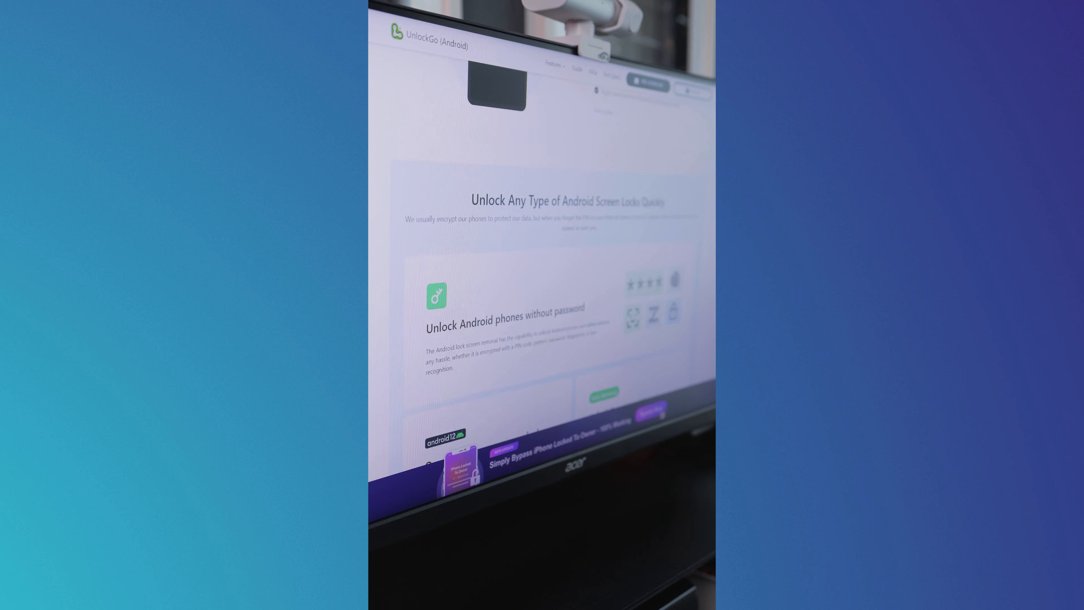
Step: Select the PIN/pattern/password/fingerprint/face lock-types text in the 'Unlock Android phones without password' section
scroll(down, 3)
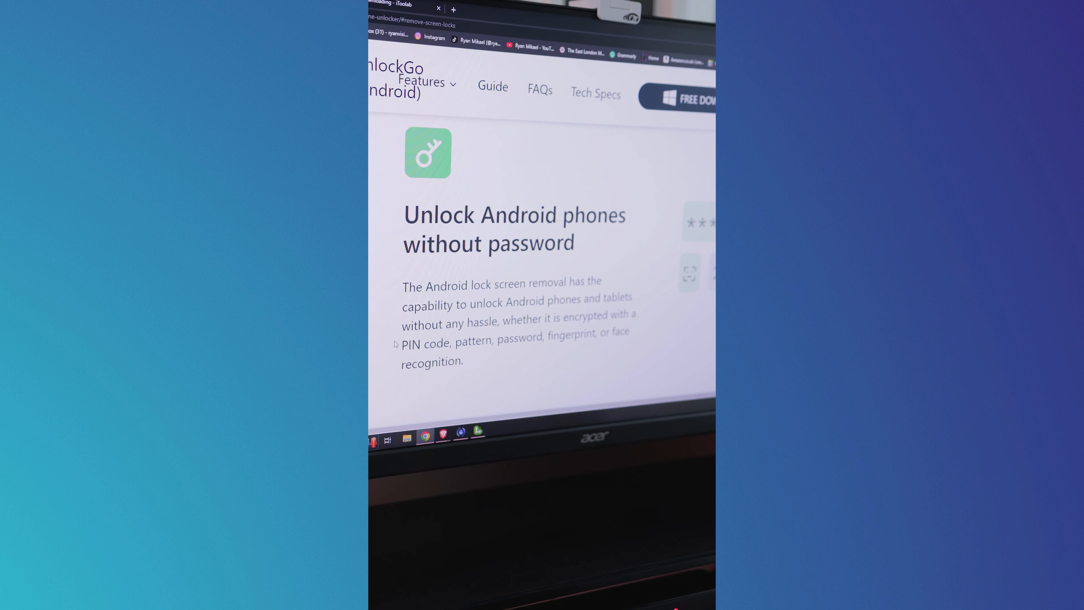
drag(402, 343, 545, 342)
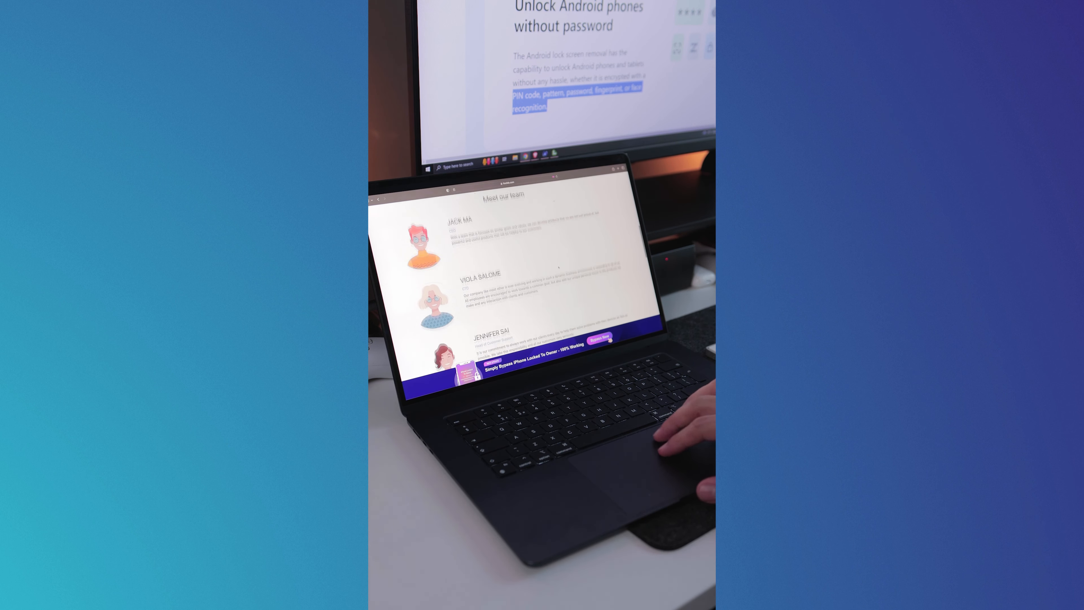
Step: Bring the Tech specs block listing supported Windows, macOS and Android versions into view
scroll(down, 3)
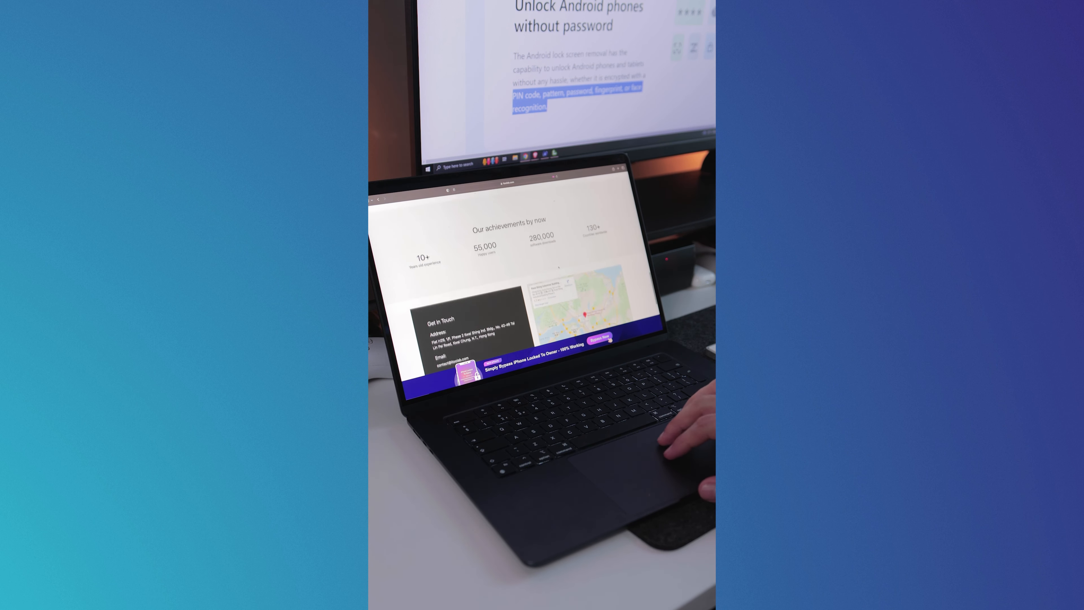
scroll(down, 3)
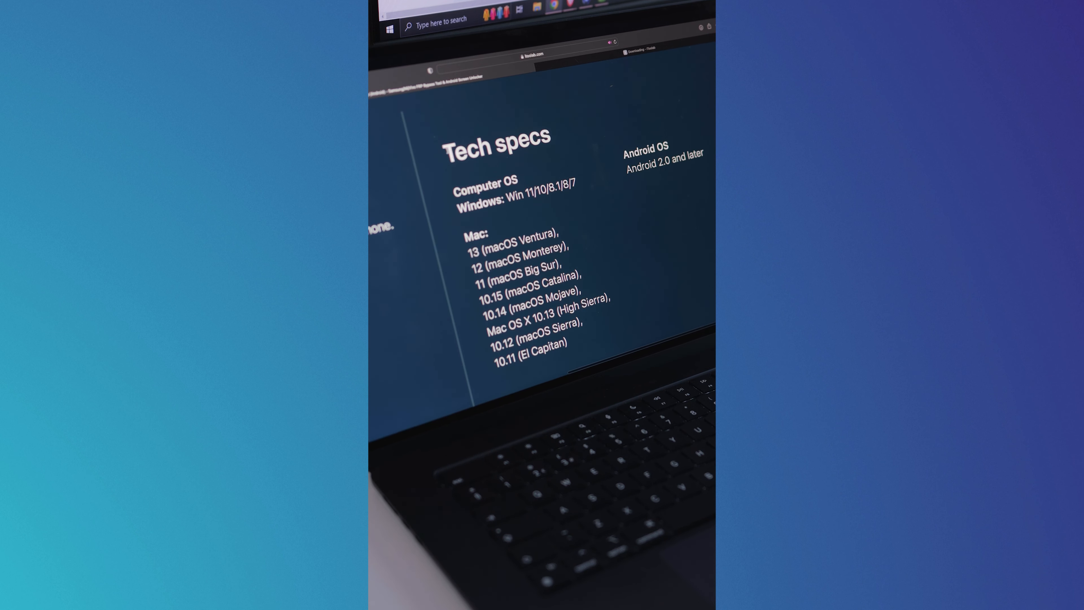
Step: Launch UnlockGo (Android) from its desktop shortcut to the screen passcode unlock start page
double_click(493, 150)
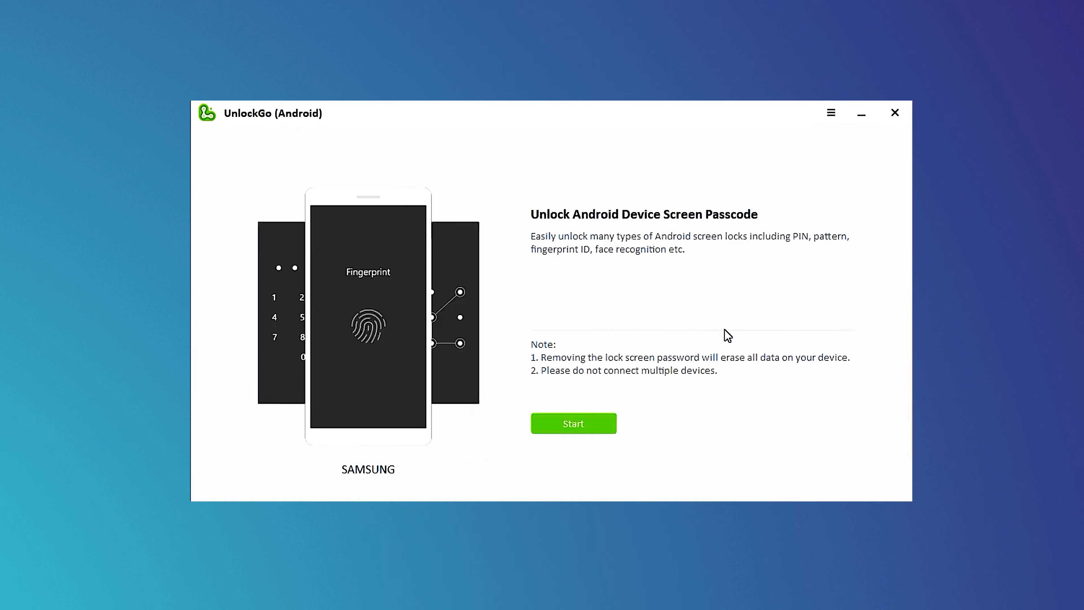
Step: Begin the unlock with Samsung as the brand to show the four recovery-mode steps
click(573, 423)
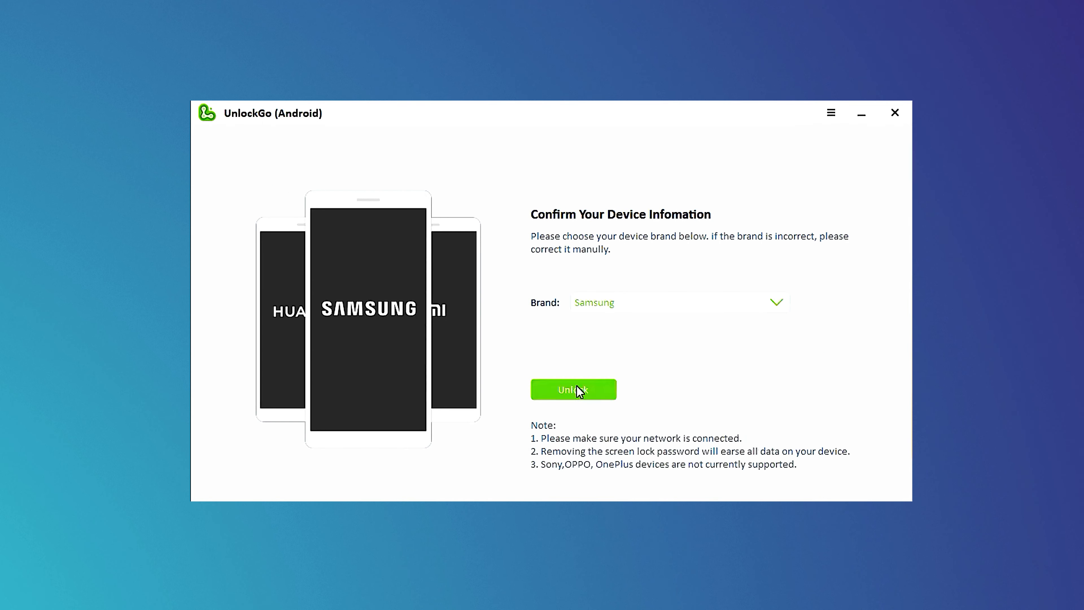
click(573, 389)
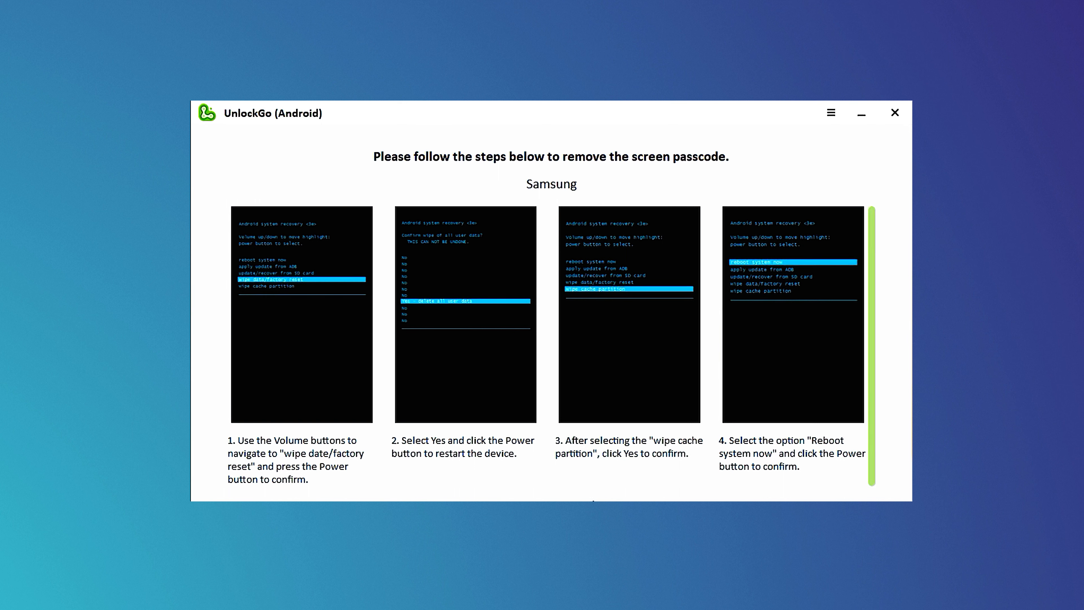
mouse_move(341, 459)
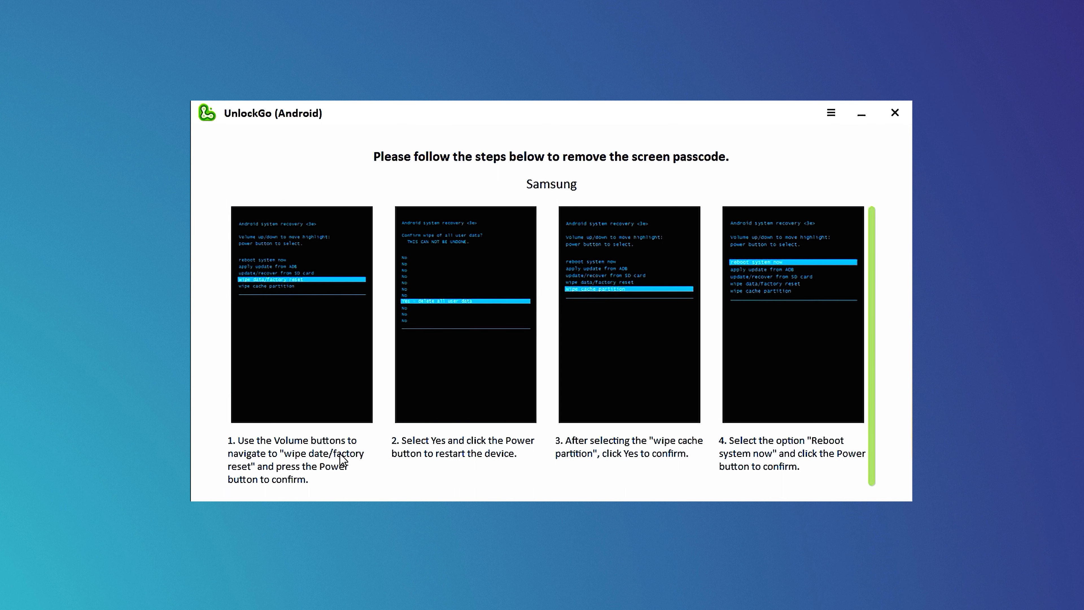